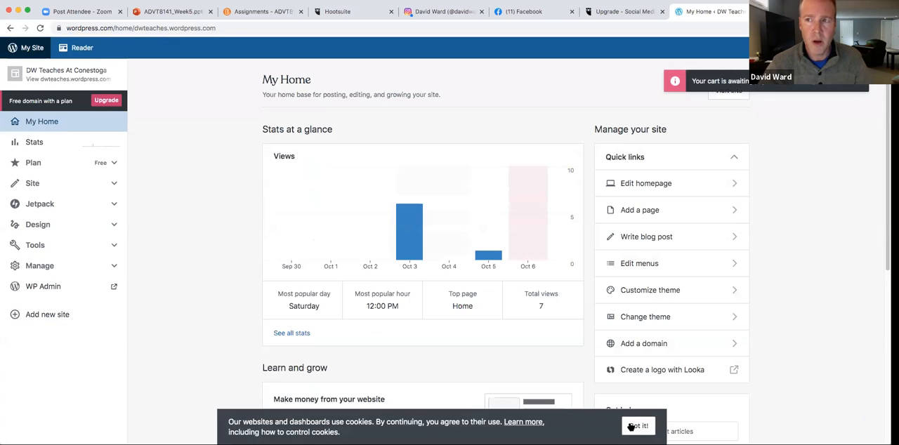
- Dismiss the cookie notice and show the DW Teaches At Conestoga site preview
click(638, 427)
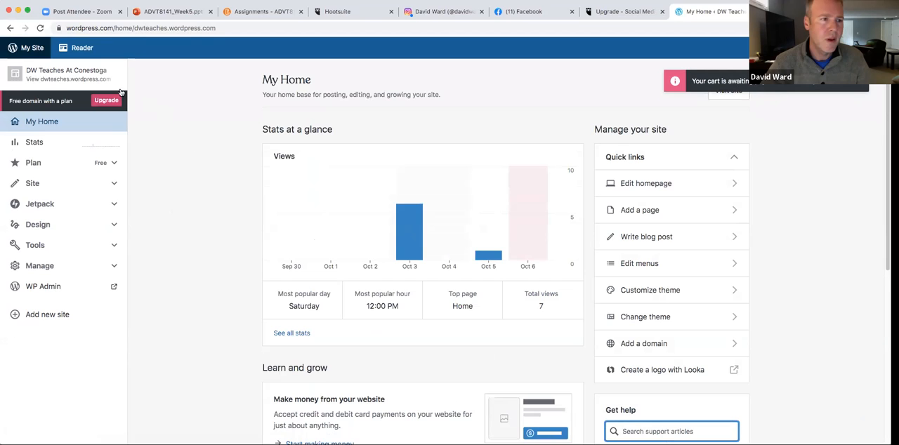
click(66, 73)
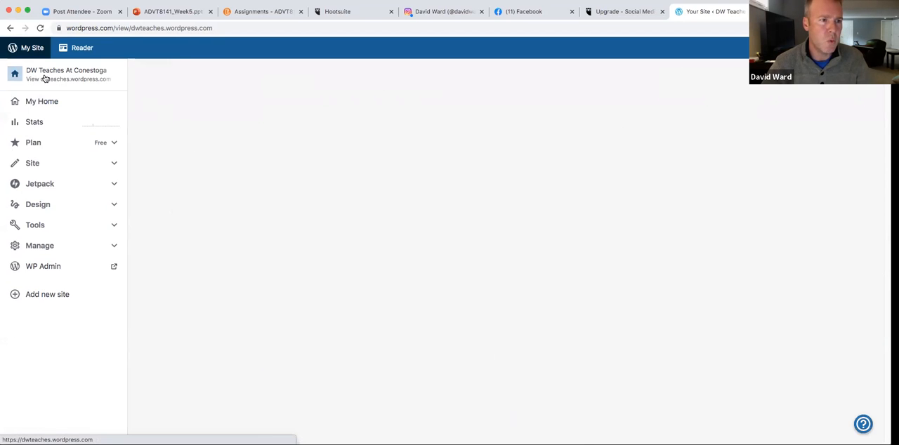
click(66, 73)
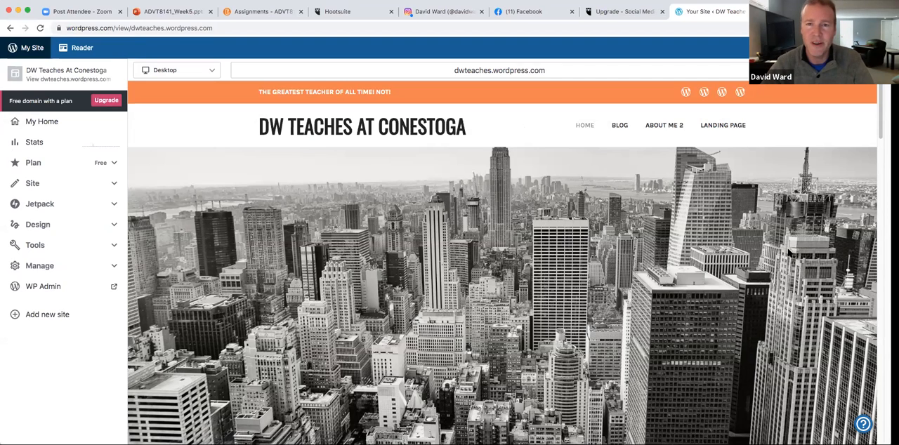
mouse_move(472, 317)
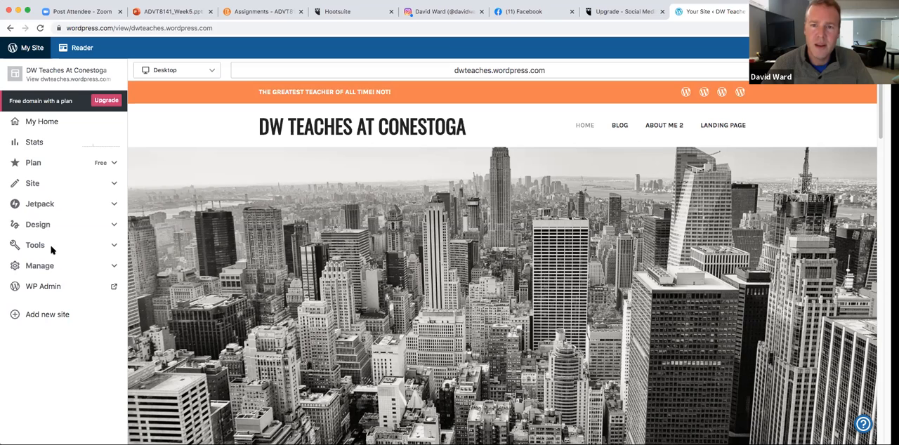
- Go to WP Admin and list all 18 published posts under Posts > All Posts
click(64, 73)
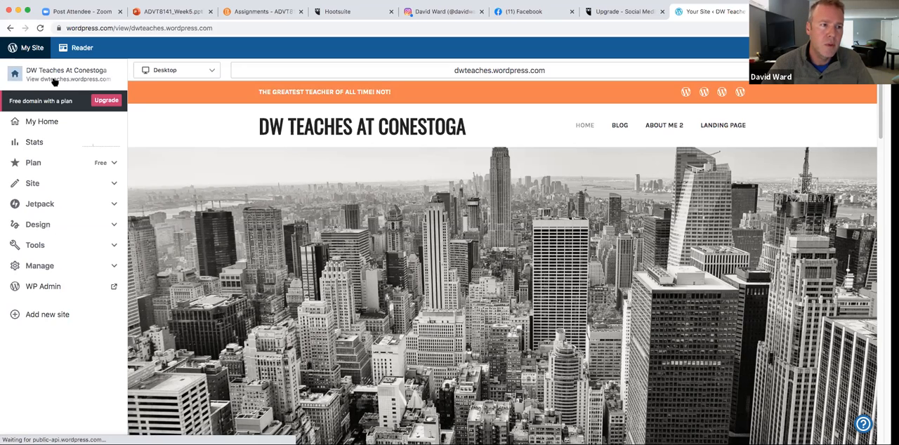
mouse_move(67, 73)
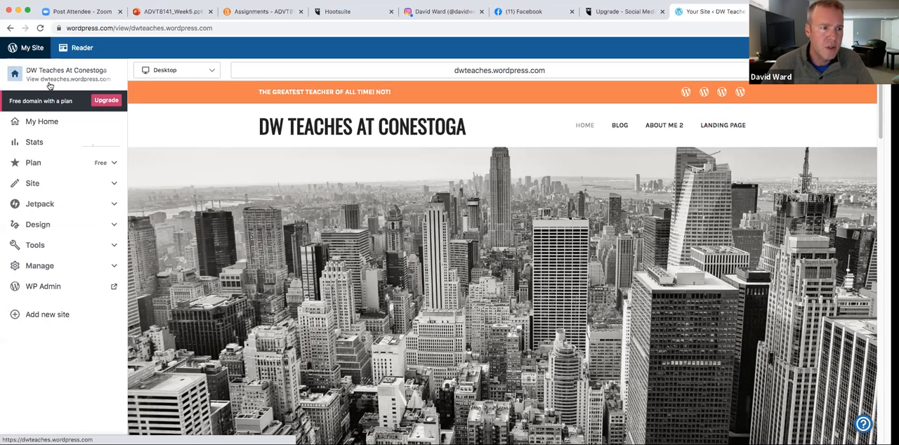
click(42, 287)
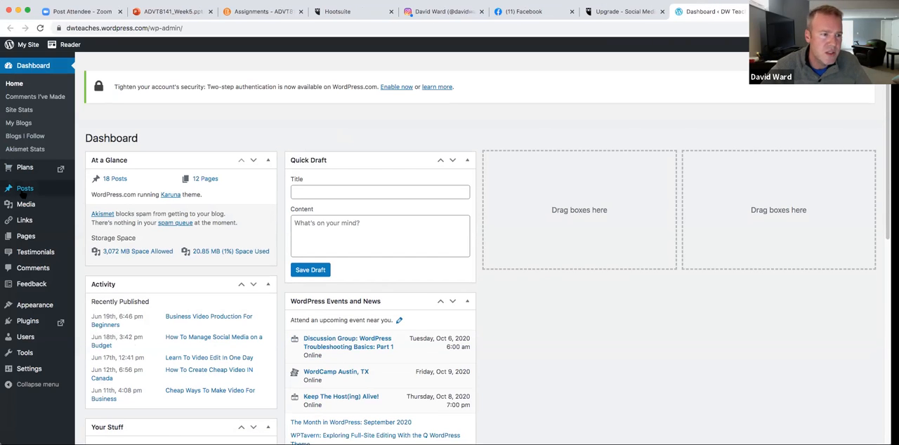
click(26, 188)
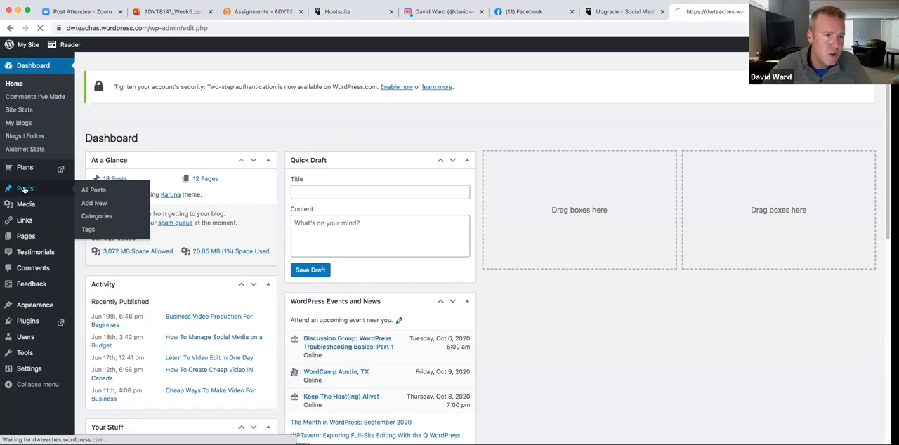
click(93, 190)
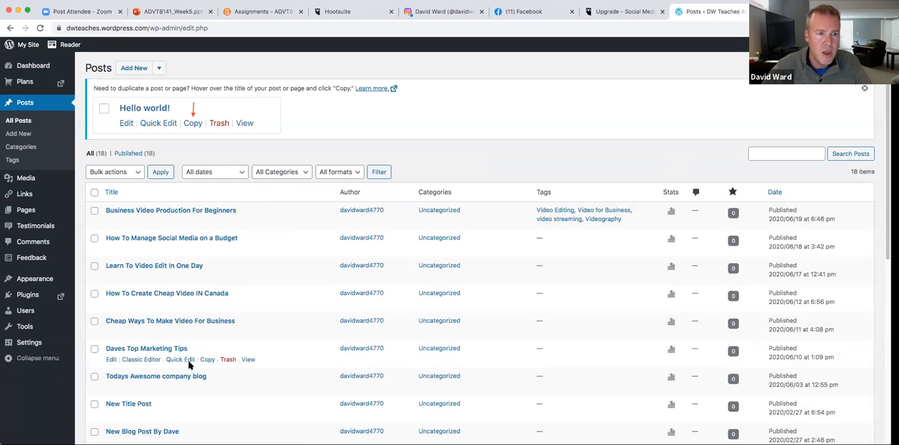
mouse_move(113, 222)
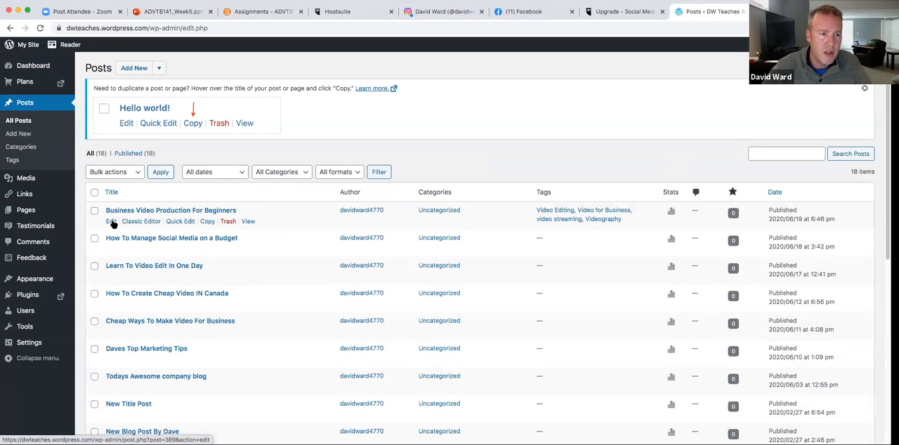
- Edit 'Business Video Production For Beginners' in the block editor
click(126, 222)
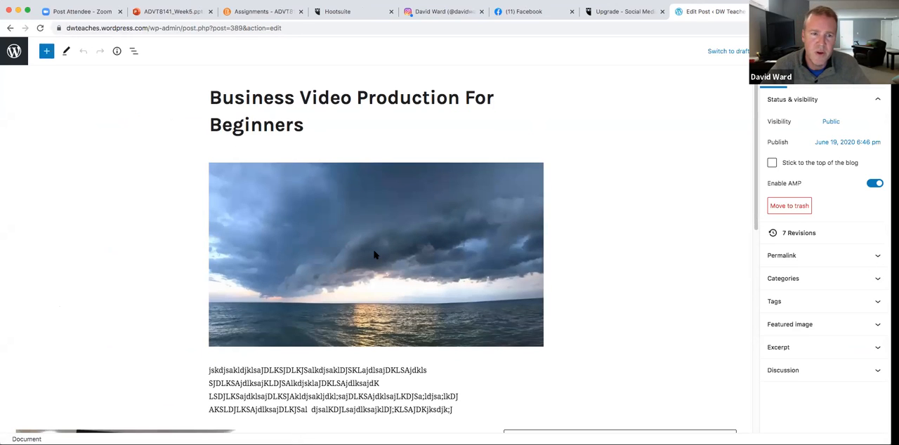
scroll(down, 3)
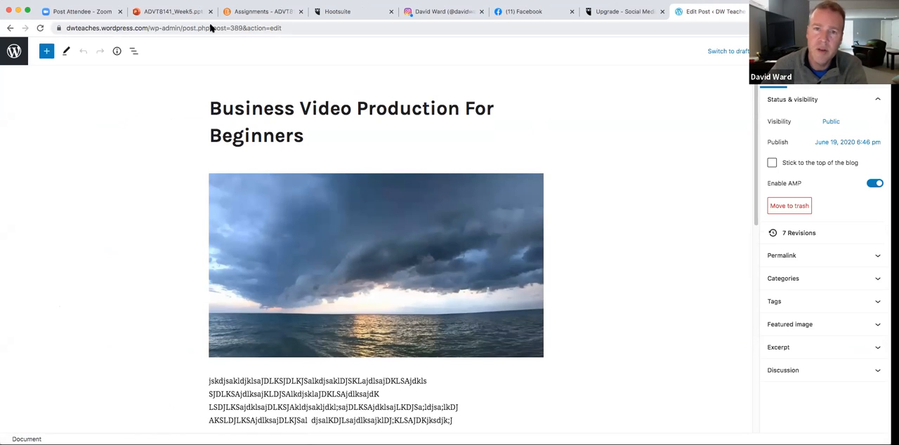
mouse_move(685, 284)
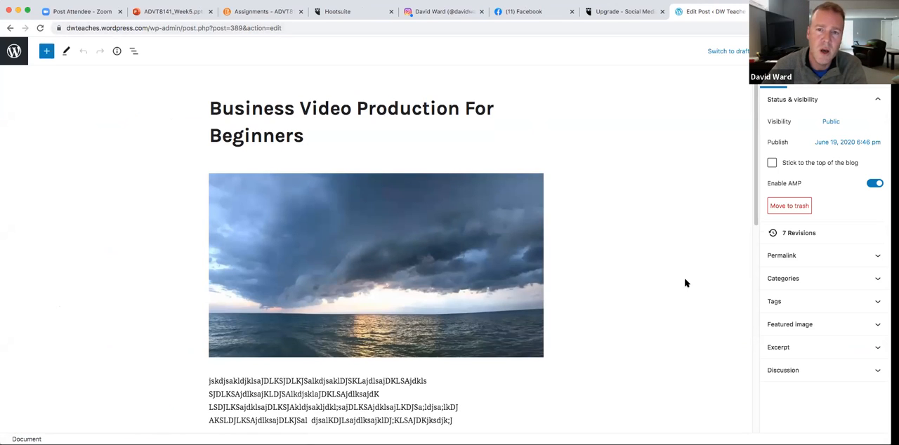
mouse_move(462, 248)
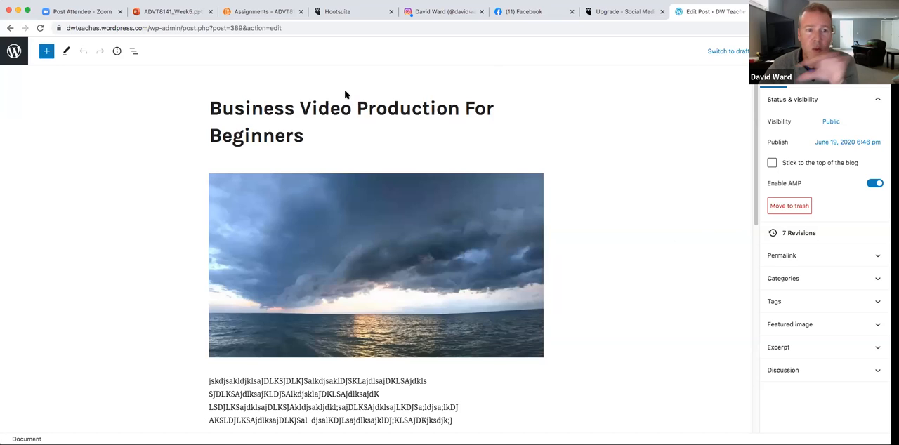
mouse_move(726, 319)
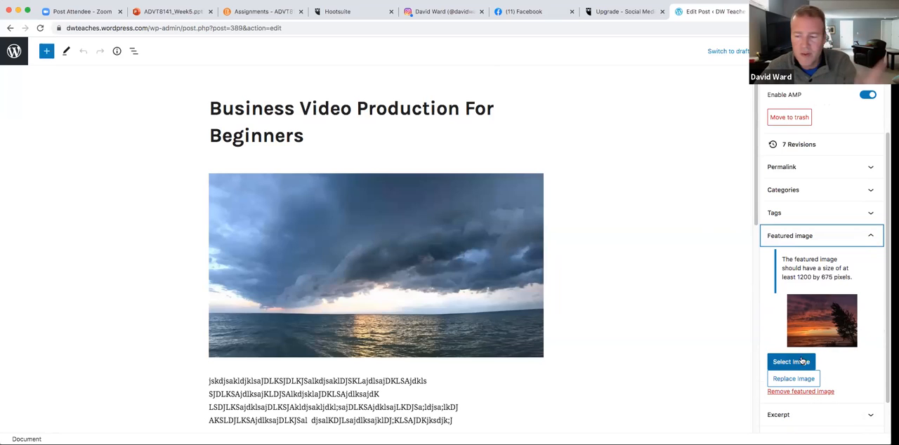
click(801, 390)
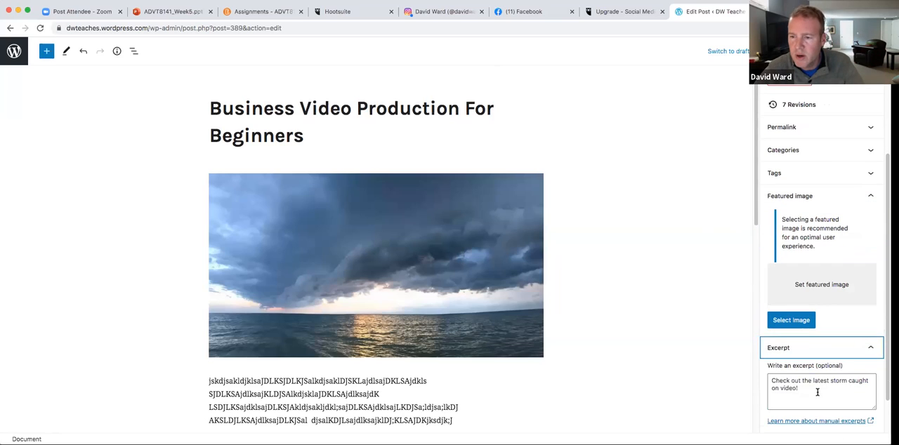
mouse_move(729, 329)
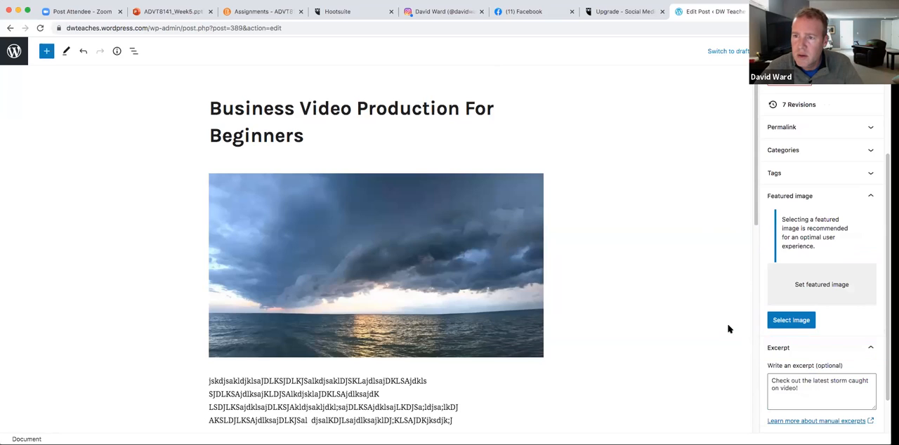
click(781, 127)
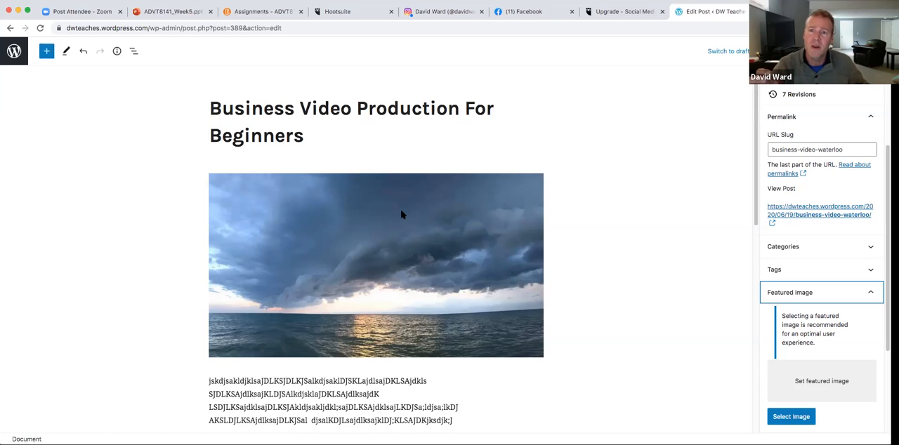
mouse_move(410, 238)
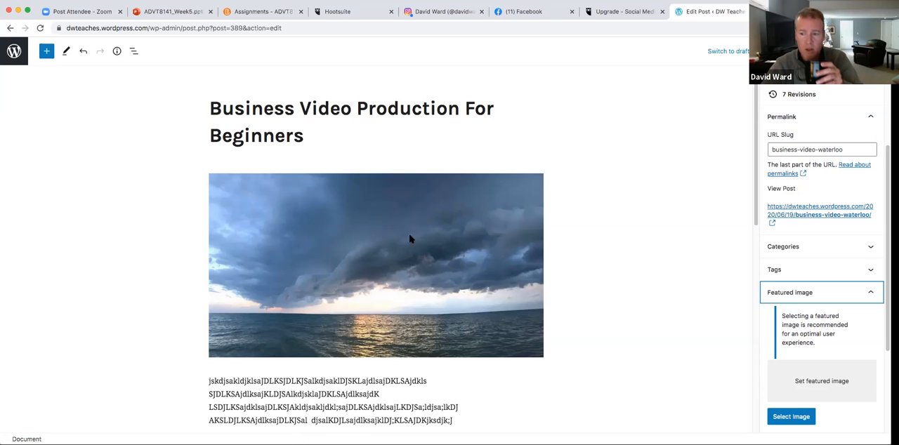
mouse_move(456, 269)
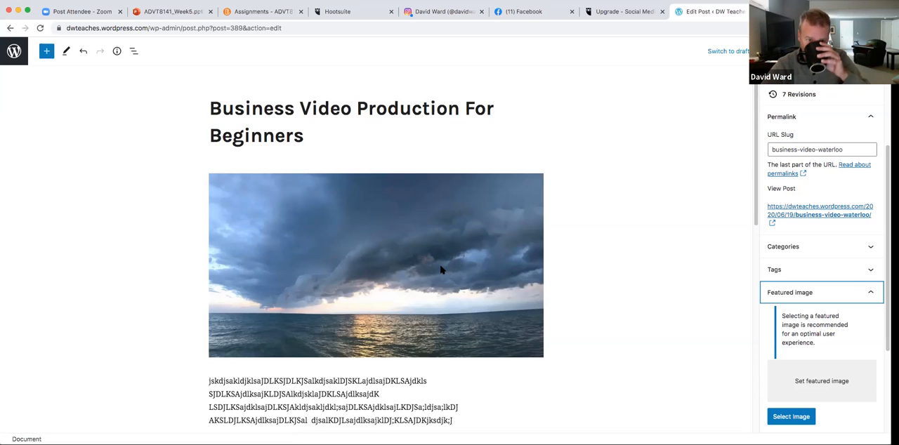
mouse_move(630, 187)
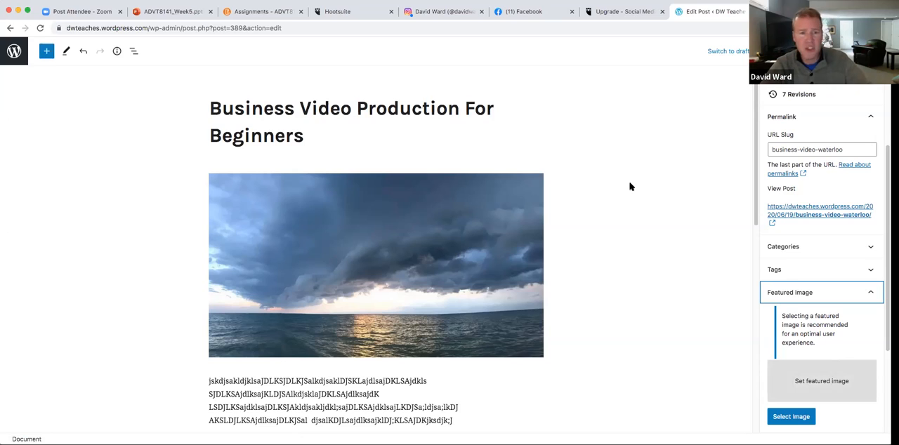
mouse_move(269, 253)
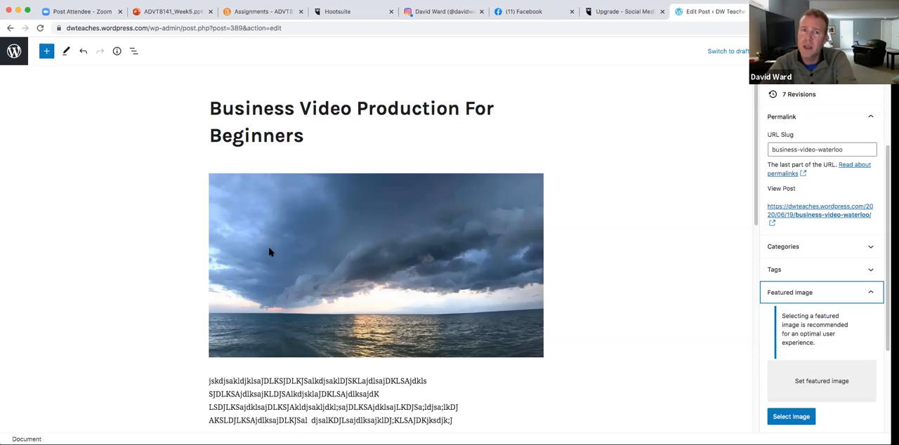
mouse_move(265, 247)
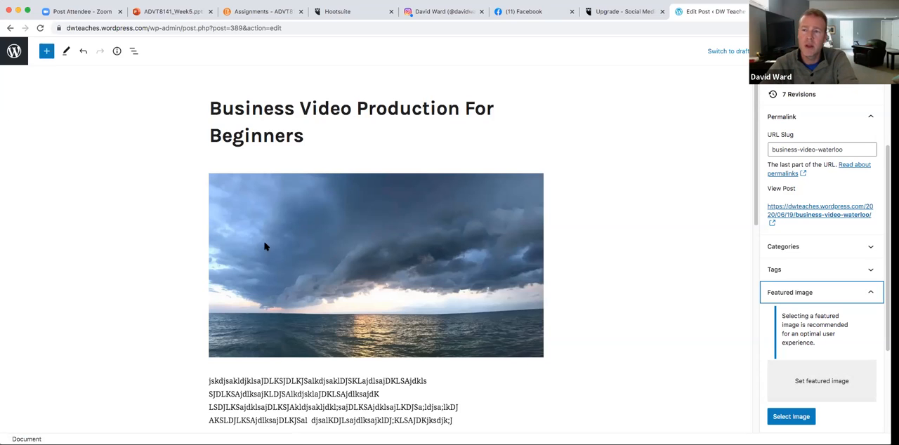
mouse_move(357, 427)
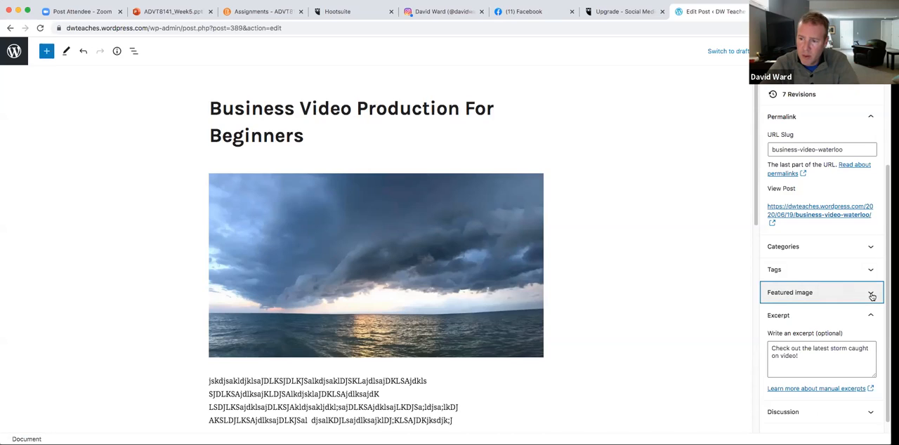
click(871, 292)
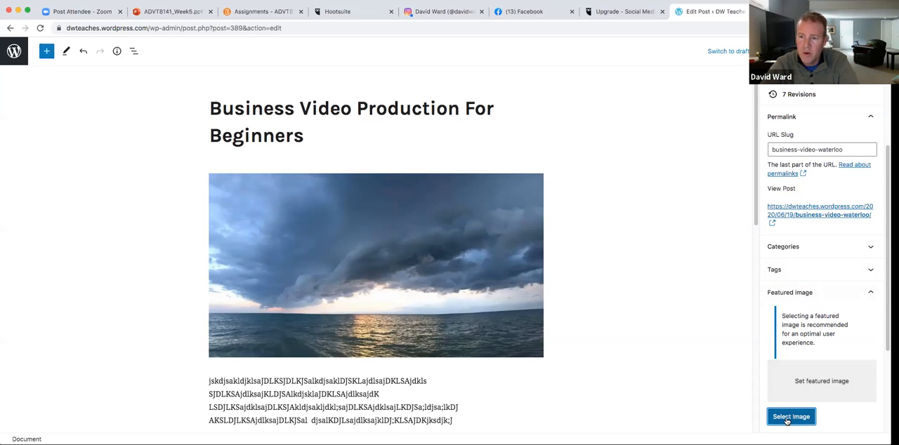
- Start selecting a featured image from the site's Media Library
click(791, 416)
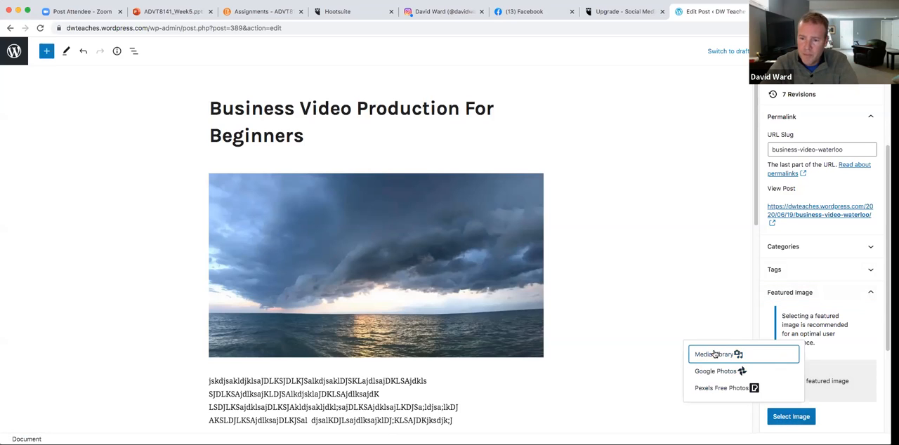
click(714, 354)
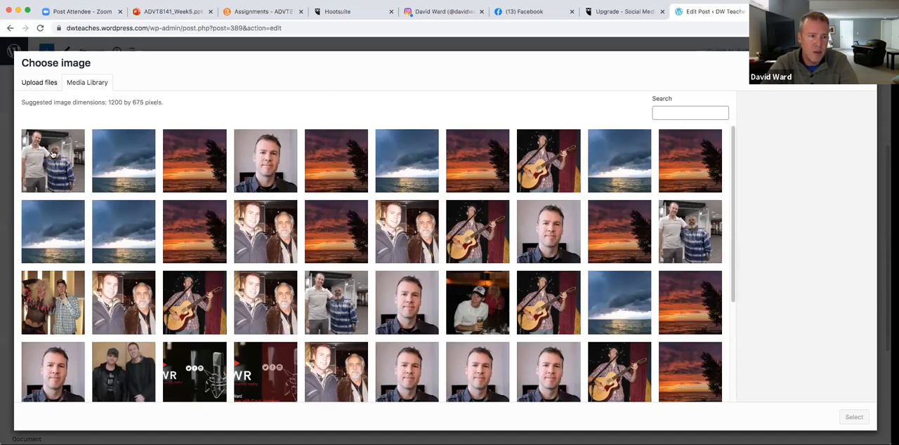
- Choose the photo of two men and describe it starting 'check out our latest'
click(54, 160)
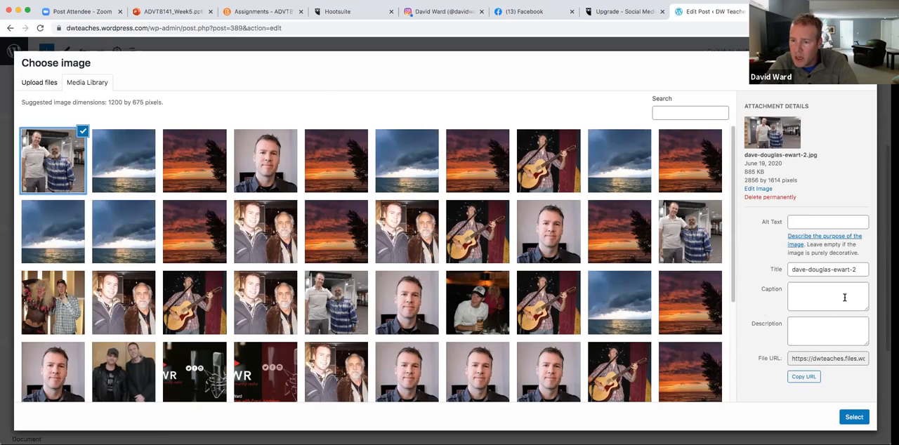
click(828, 331)
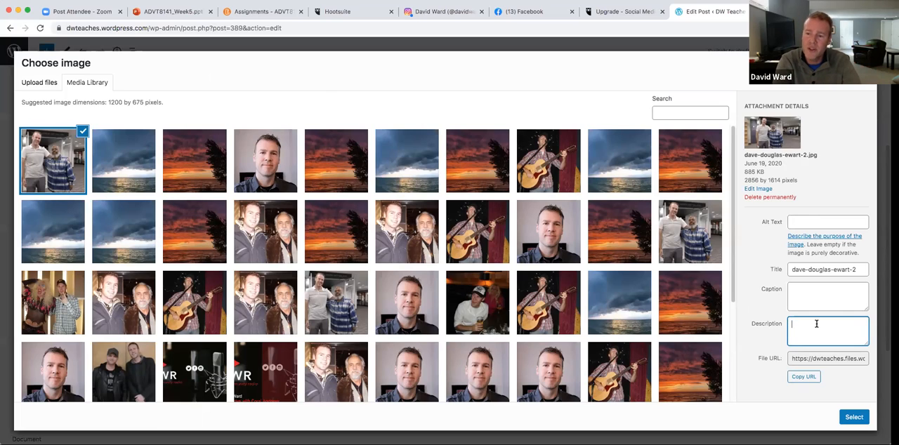
text(check out our)
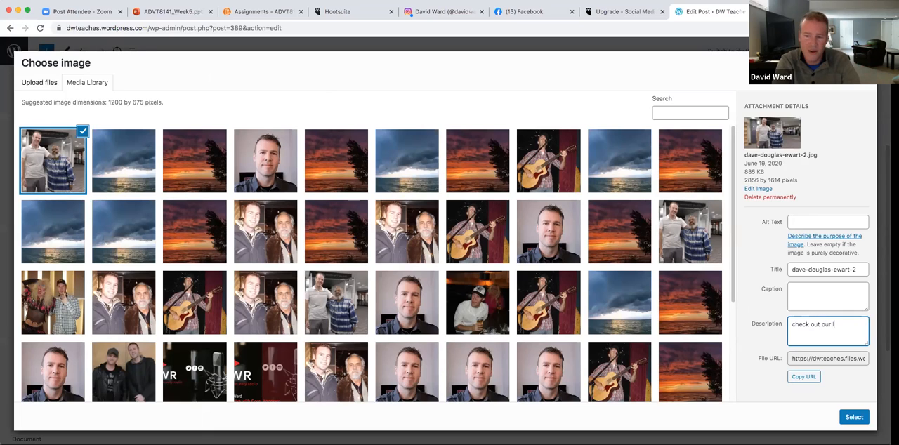
text(latest)
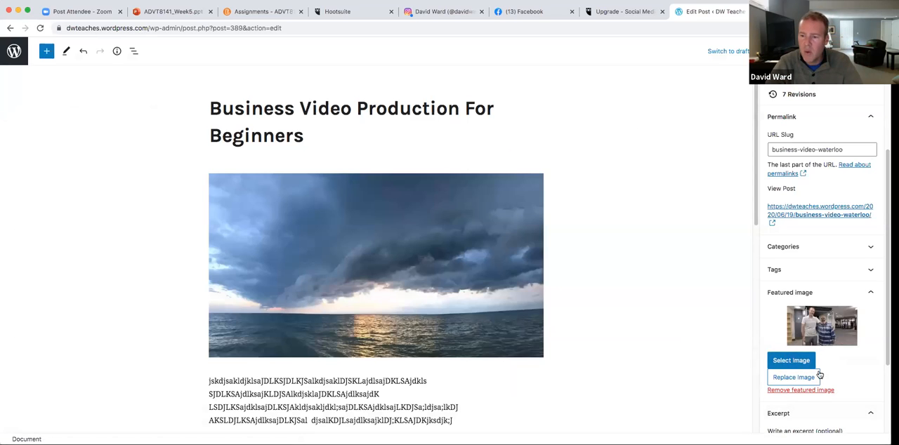
- Set the two-men photo as featured image and update the post
scroll(up, 3)
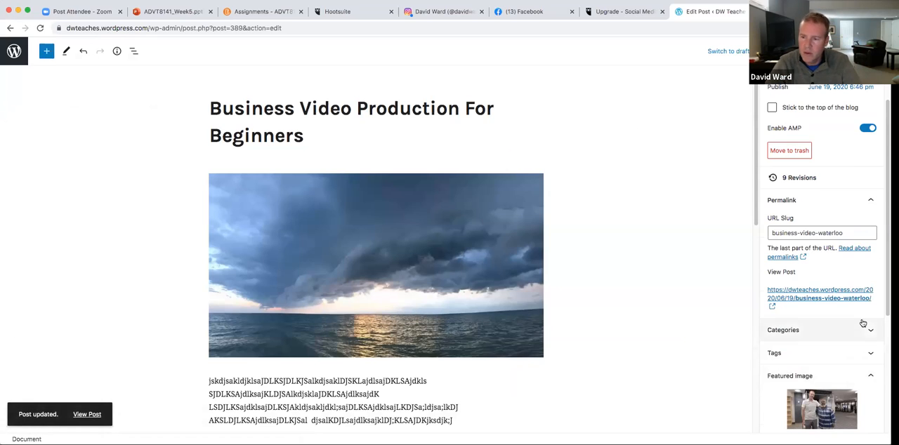
mouse_move(815, 294)
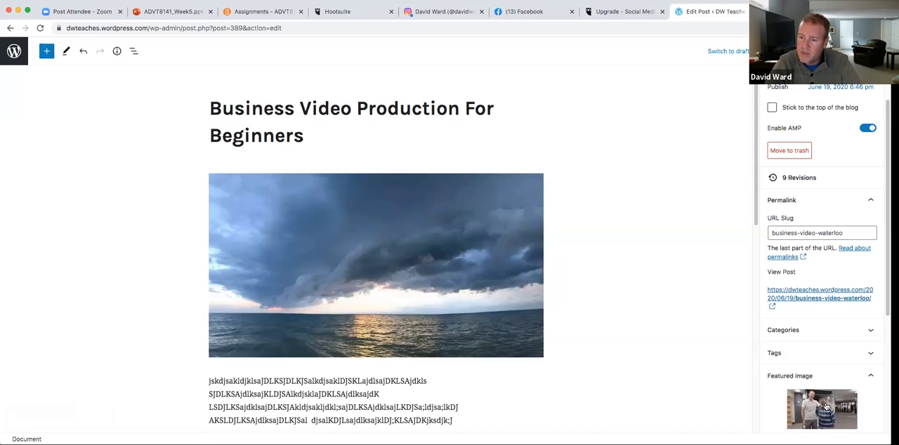
mouse_move(589, 177)
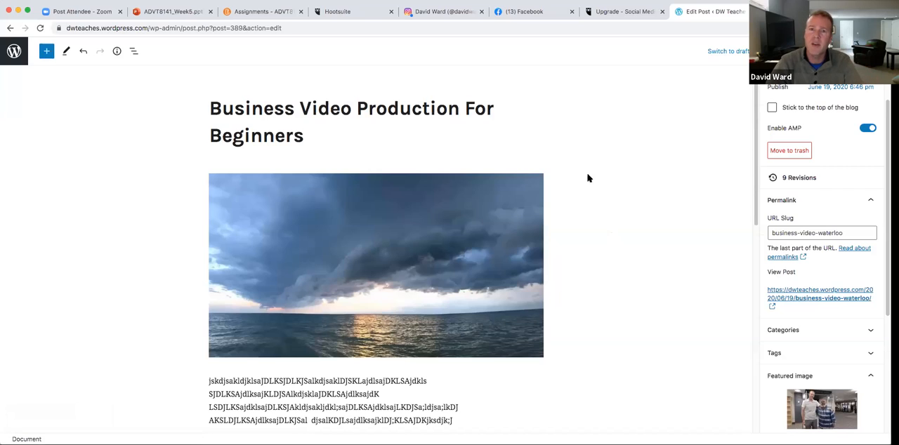